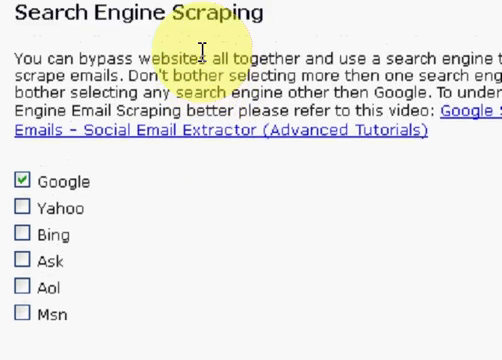
# - Scroll through the Search Engine Scraping settings where only Google is ticked
pyautogui.scroll(-3)
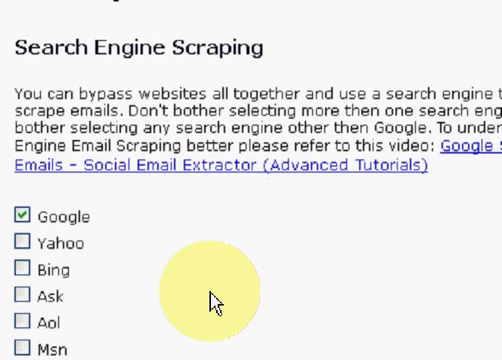
pyautogui.scroll(-3)
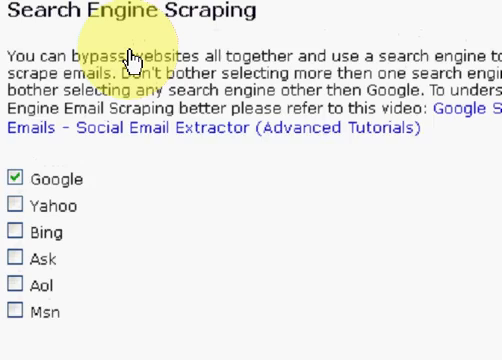
pyautogui.scroll(-3)
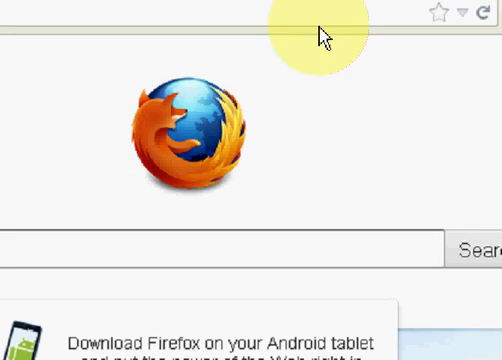
pyautogui.scroll(-3)
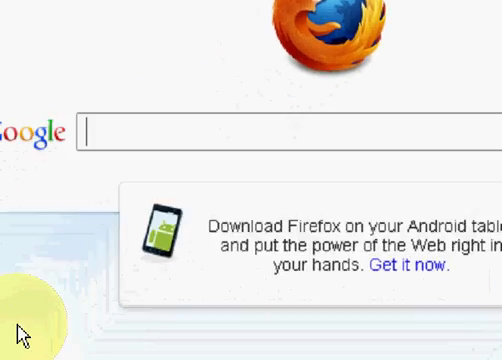
pyautogui.scroll(-3)
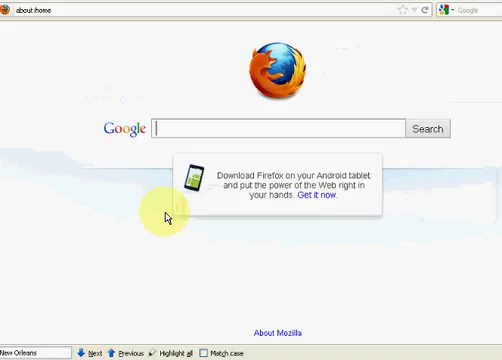
pyautogui.click(175, 129)
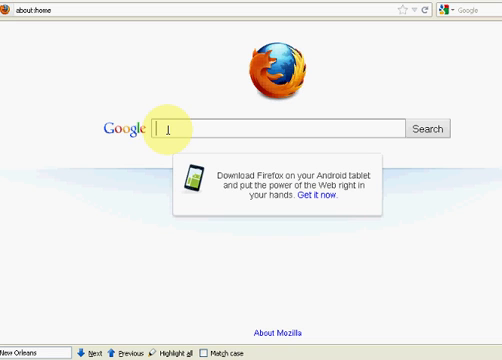
pyautogui.write('"I live in')
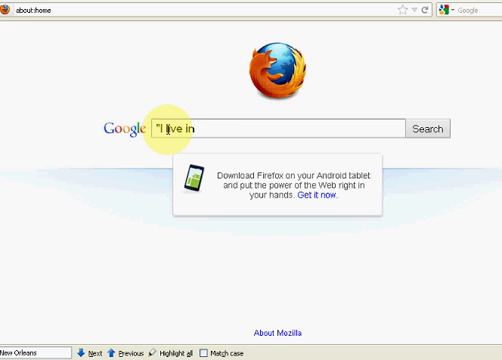
pyautogui.write('New')
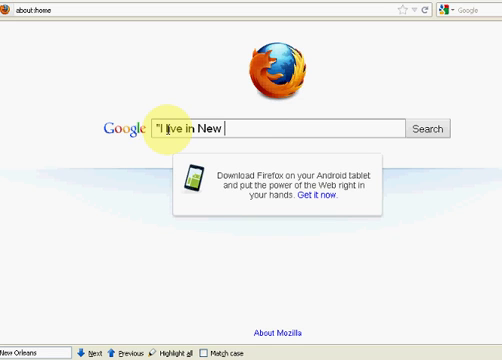
pyautogui.write('Orleas')
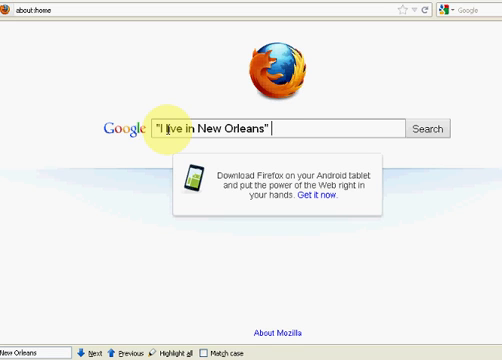
pyautogui.write('@gmail')
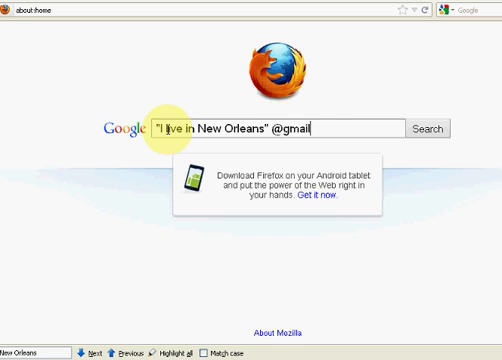
pyautogui.write('.com')
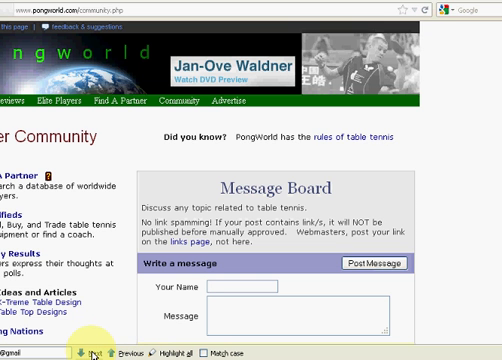
# - Scroll the message board page to the post mentioning New Orleans and a gmail address
pyautogui.scroll(-3)
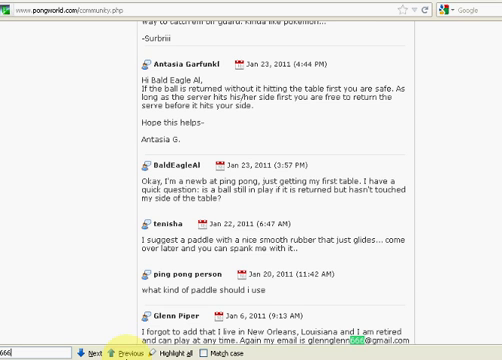
pyautogui.scroll(-3)
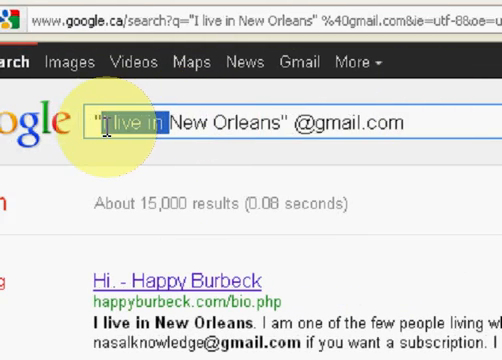
# - Edit the Google query to mention moving, then run the search
pyautogui.write('just move')
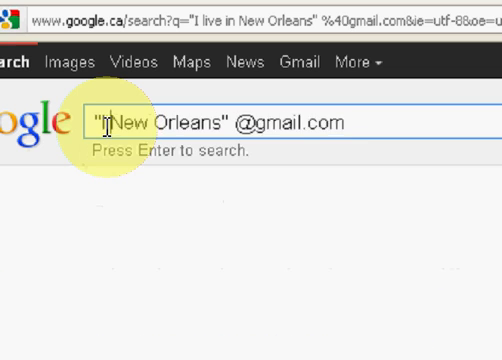
pyautogui.write('ving')
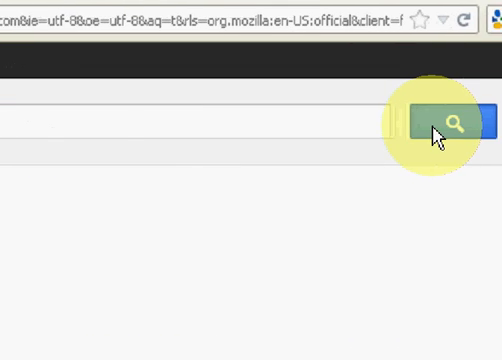
pyautogui.click(452, 122)
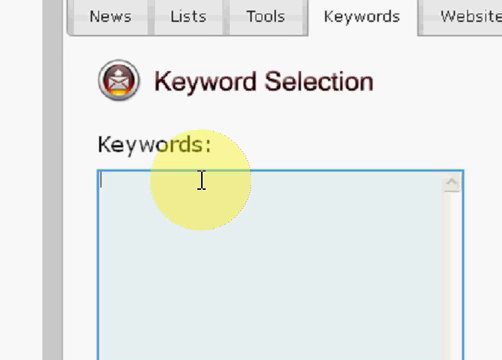
# - Type "I live in New Orleans", quotes included, into the Keywords box
pyautogui.write('"I live in')
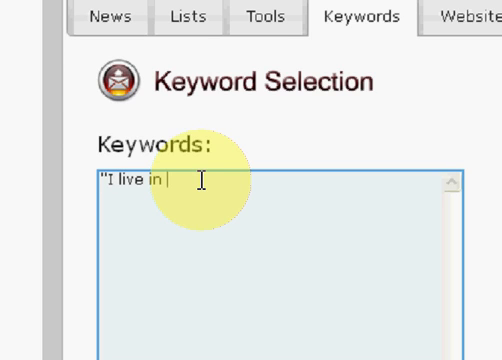
pyautogui.write('New Or')
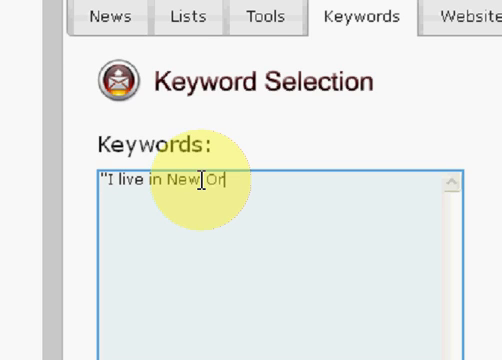
pyautogui.write('leans"')
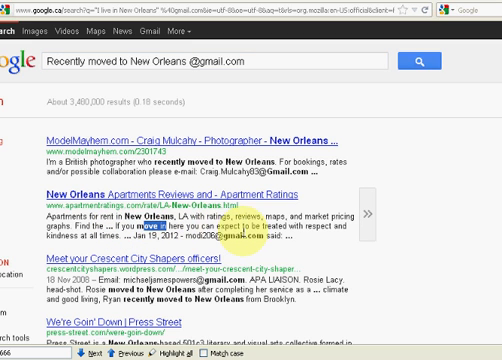
pyautogui.scroll(-3)
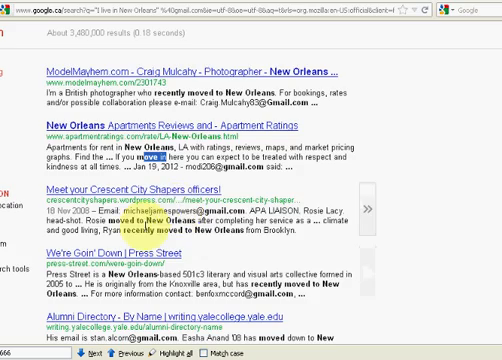
pyautogui.scroll(-3)
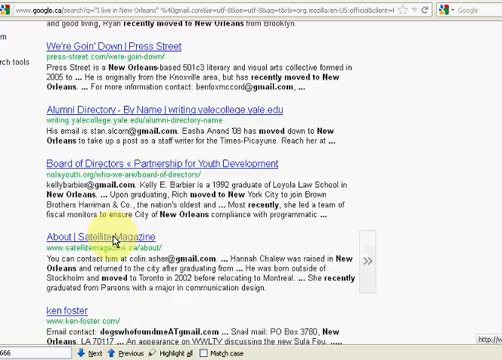
pyautogui.scroll(-3)
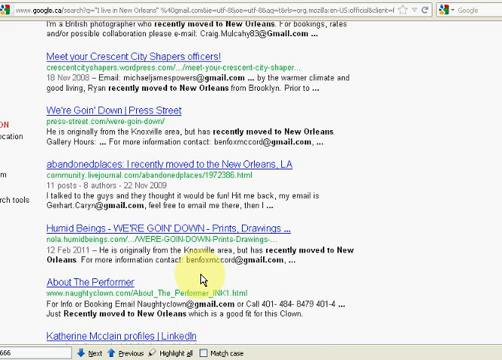
pyautogui.moveTo(199, 278)
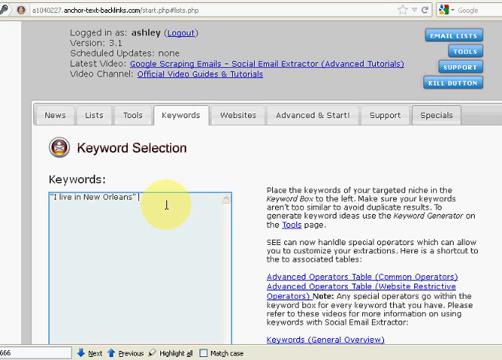
pyautogui.moveTo(297, 158)
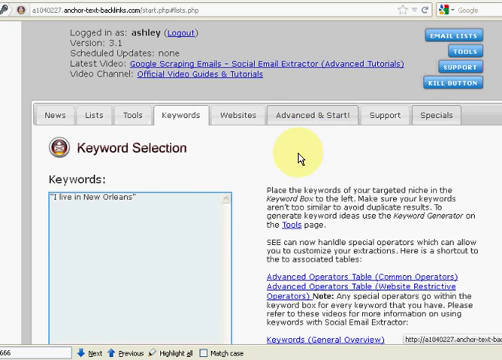
pyautogui.click(293, 116)
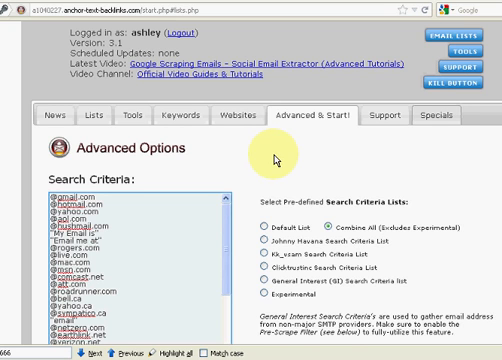
pyautogui.scroll(-3)
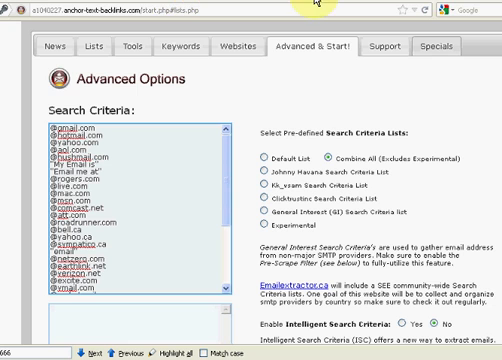
pyautogui.moveTo(180, 50)
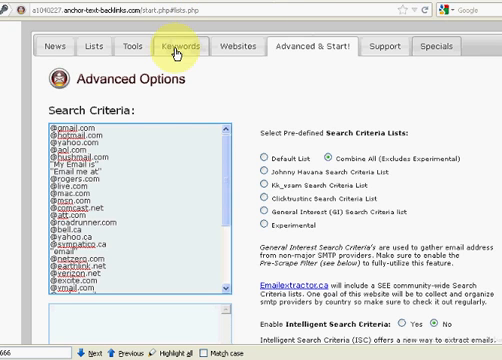
pyautogui.click(181, 46)
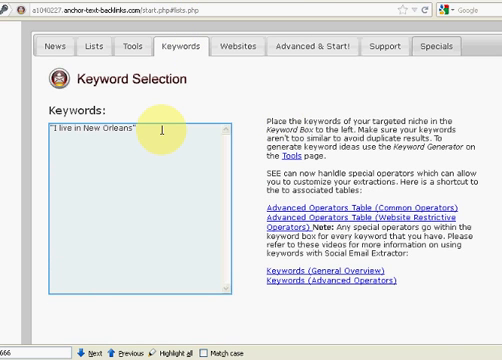